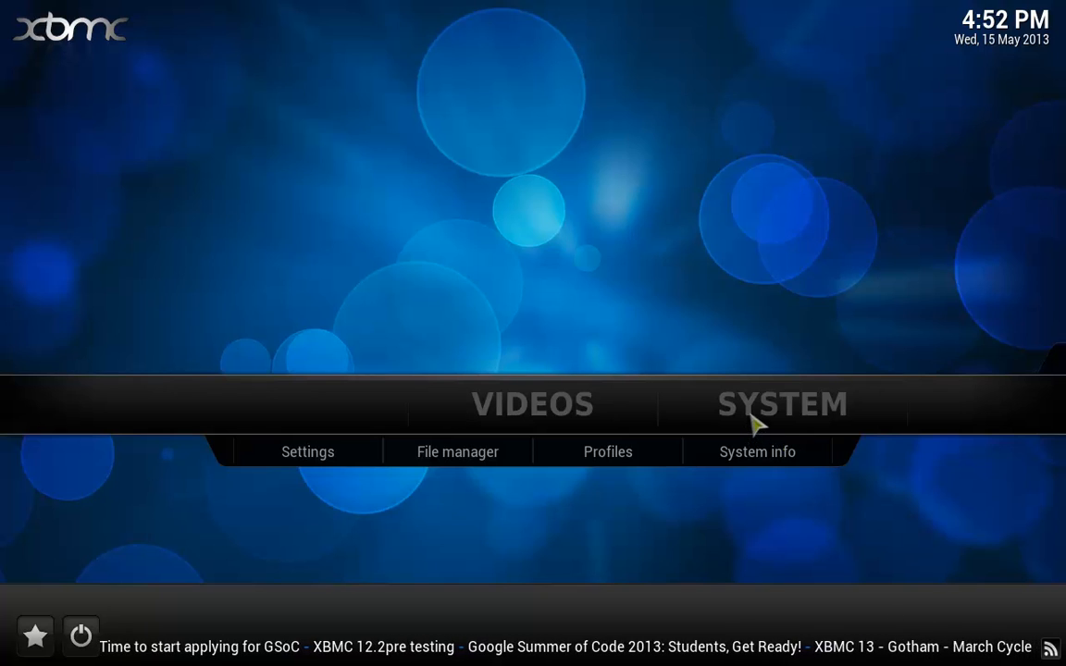
Step: Open the 1Channel add-on's details via Settings > Add-ons > Enabled Add-ons > Video Add-ons
{"action": "left_click", "coordinate": [307, 451]}
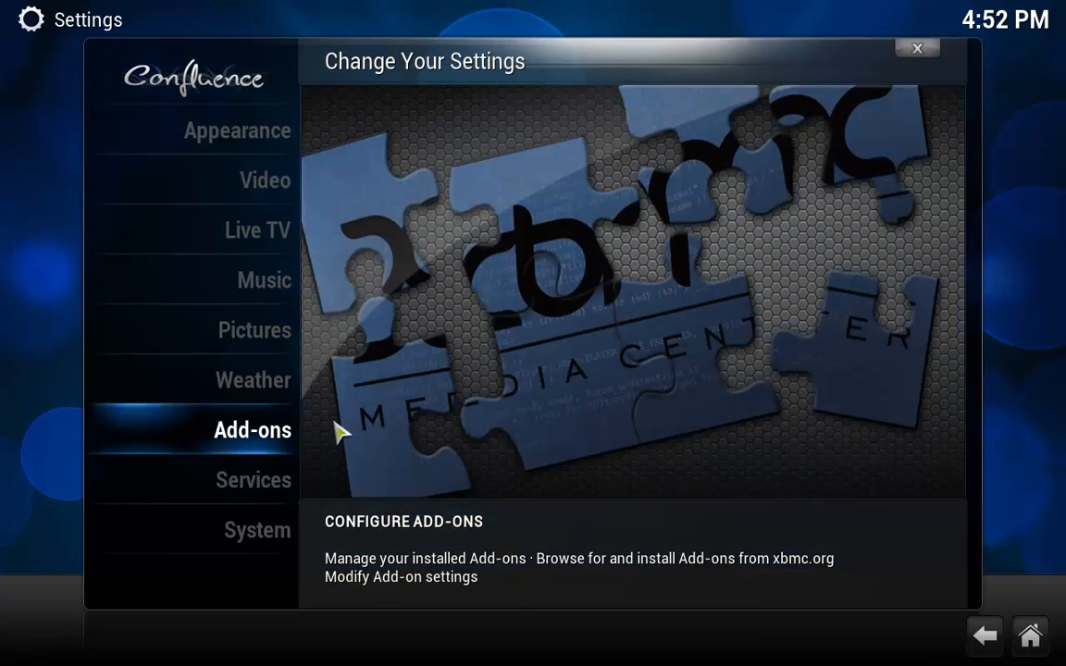
{"action": "left_click", "coordinate": [252, 429]}
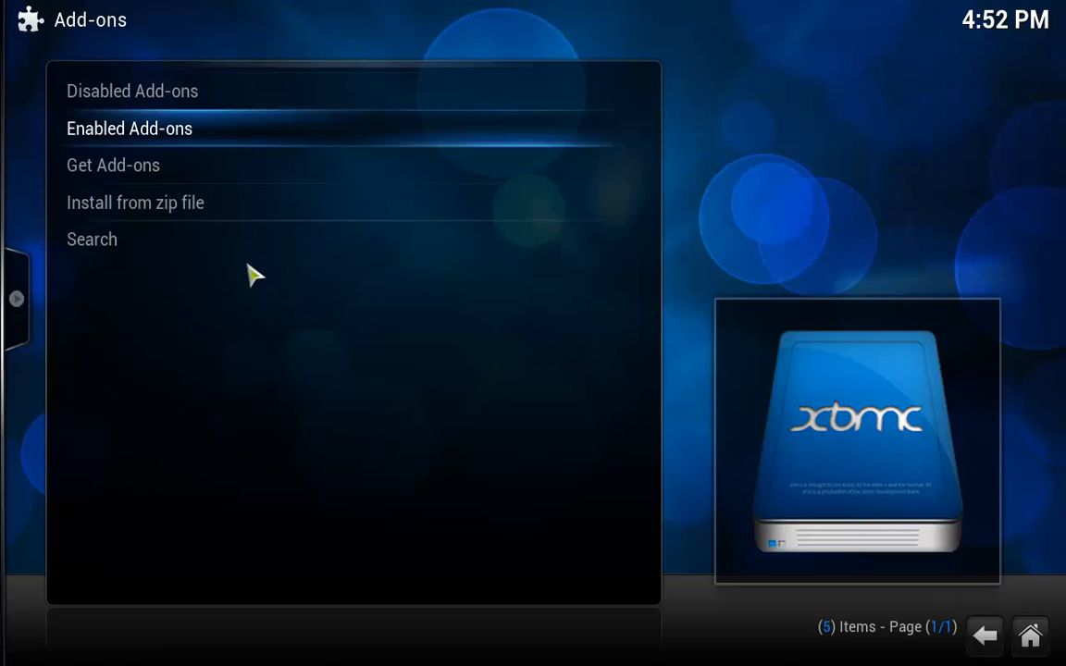
{"action": "left_click", "coordinate": [130, 129]}
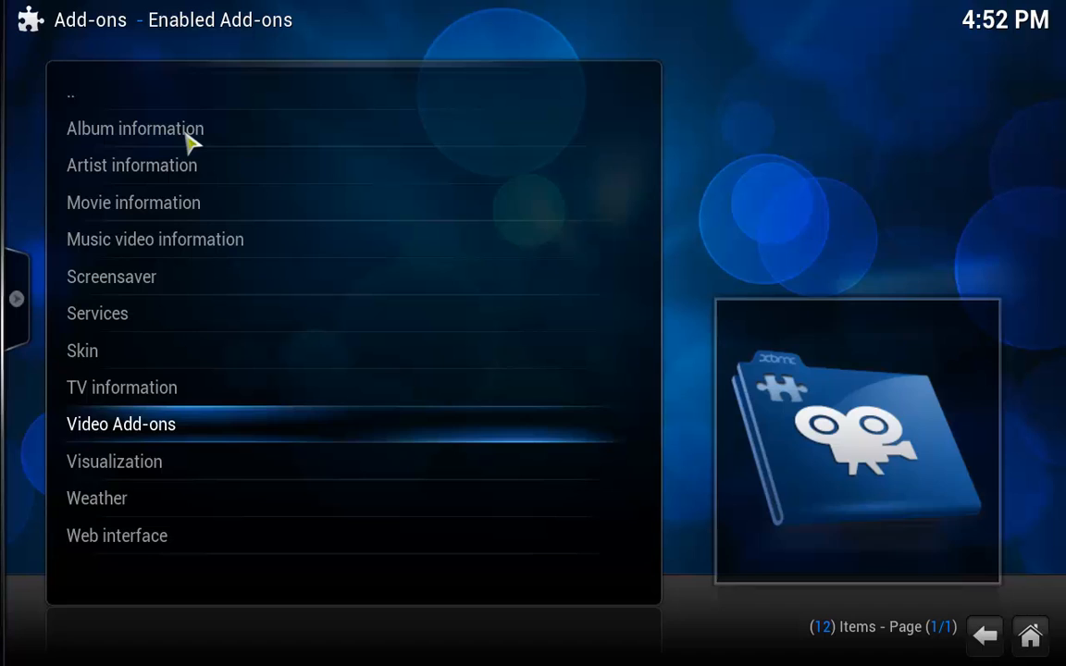
{"action": "mouse_move", "coordinate": [134, 453]}
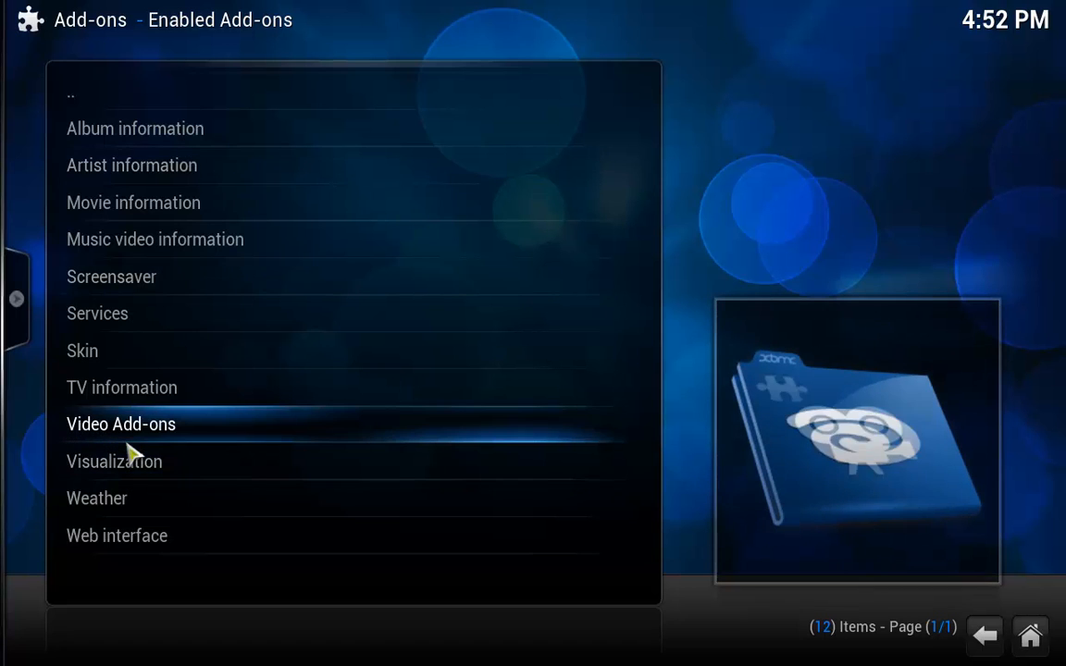
{"action": "left_click", "coordinate": [121, 424]}
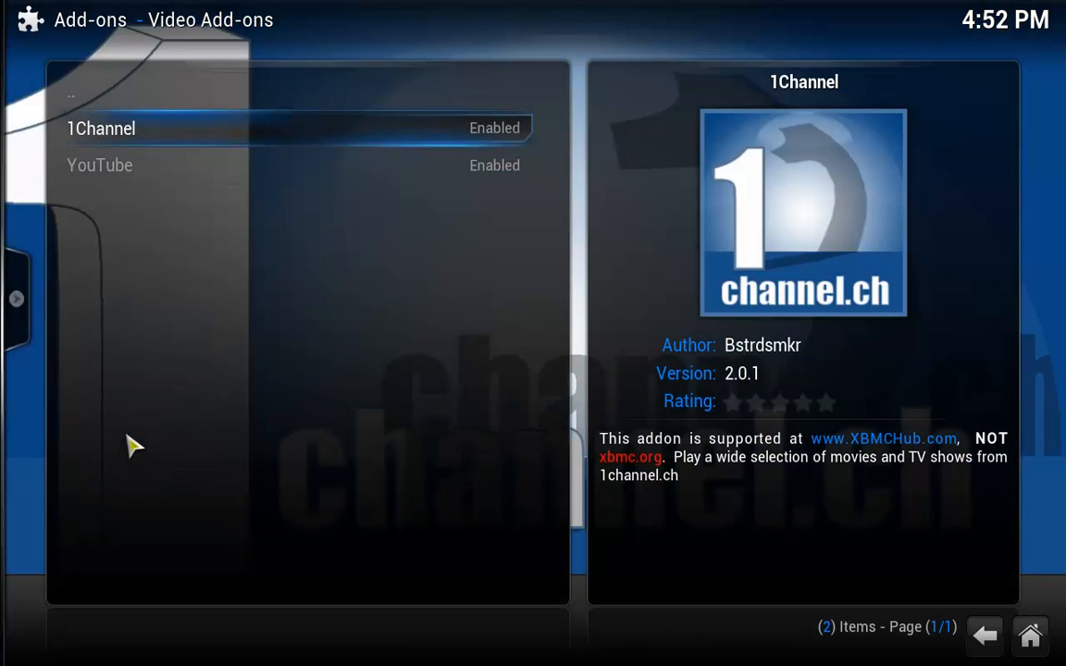
{"action": "left_click", "coordinate": [100, 128]}
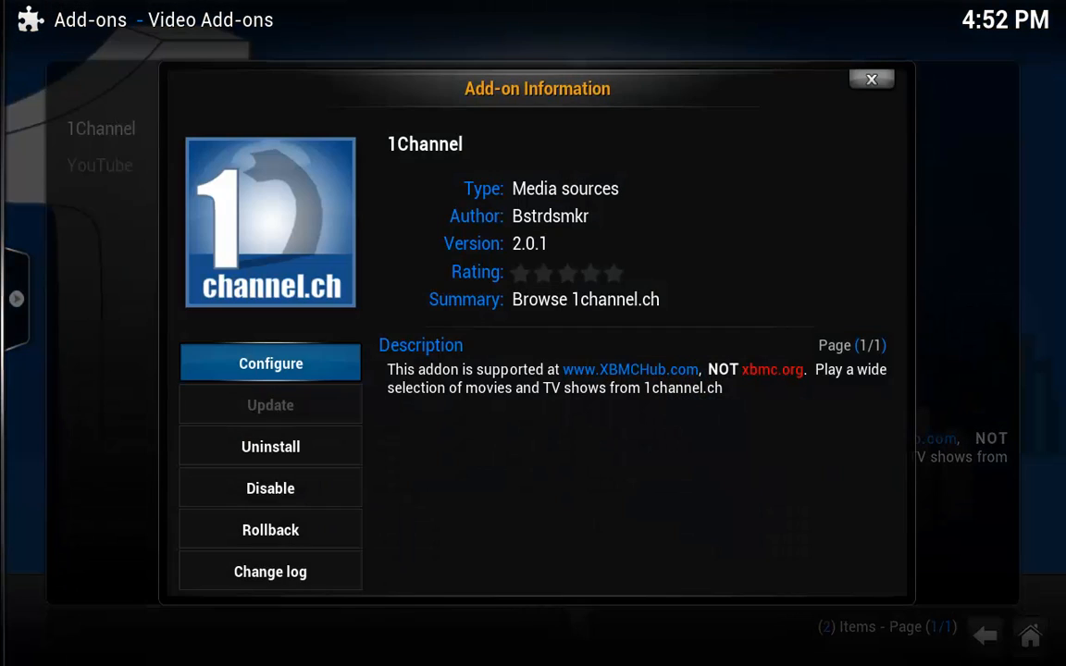
Step: Enable 1Channel's automatic subscription updates every 2h under Library Integration and save
{"action": "left_click", "coordinate": [270, 363]}
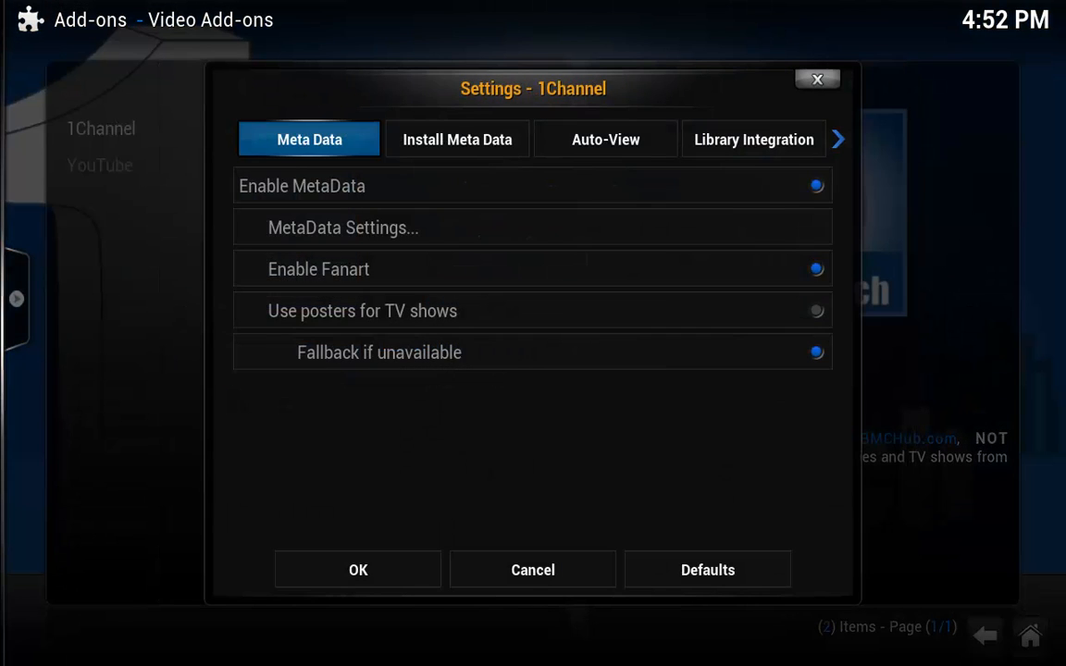
{"action": "left_click", "coordinate": [753, 138]}
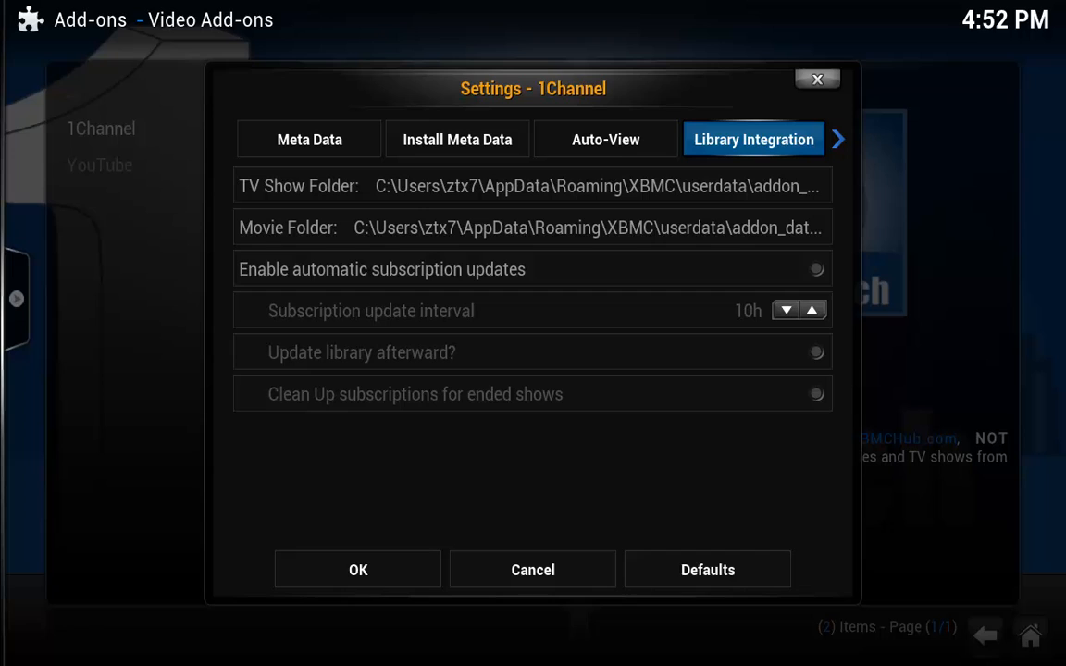
{"action": "left_click", "coordinate": [532, 227]}
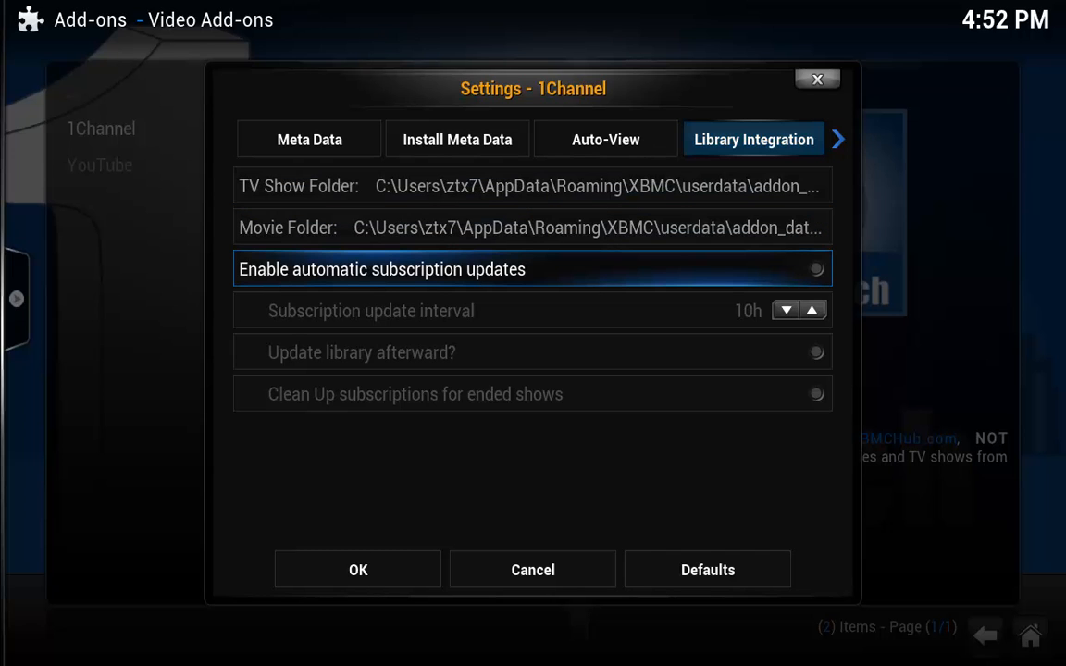
{"action": "left_click", "coordinate": [816, 269]}
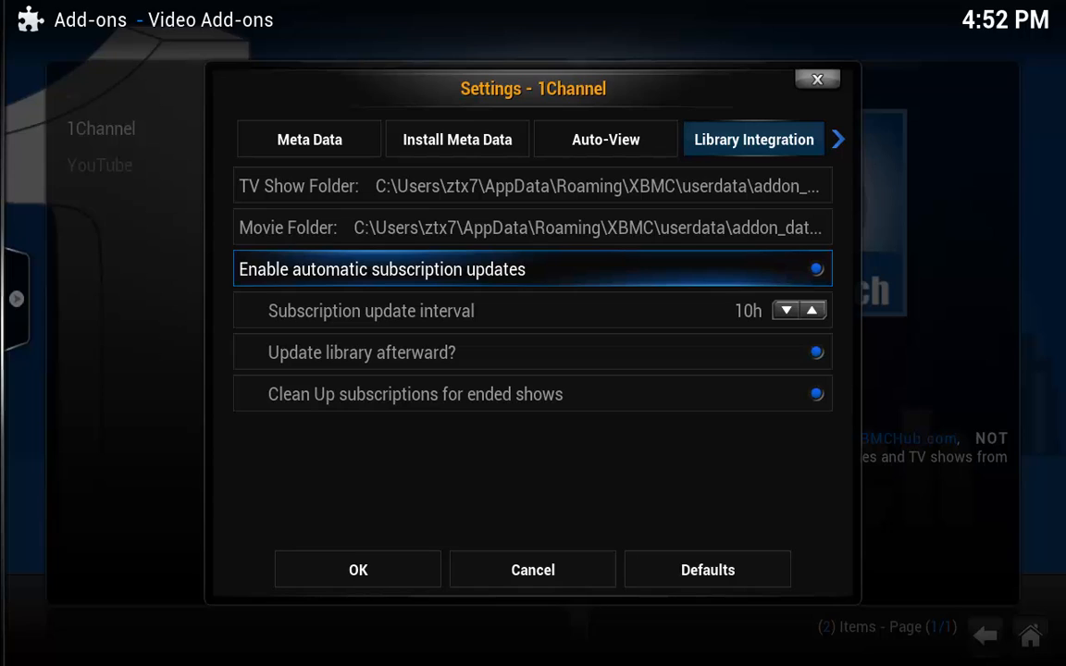
{"action": "left_click", "coordinate": [811, 310]}
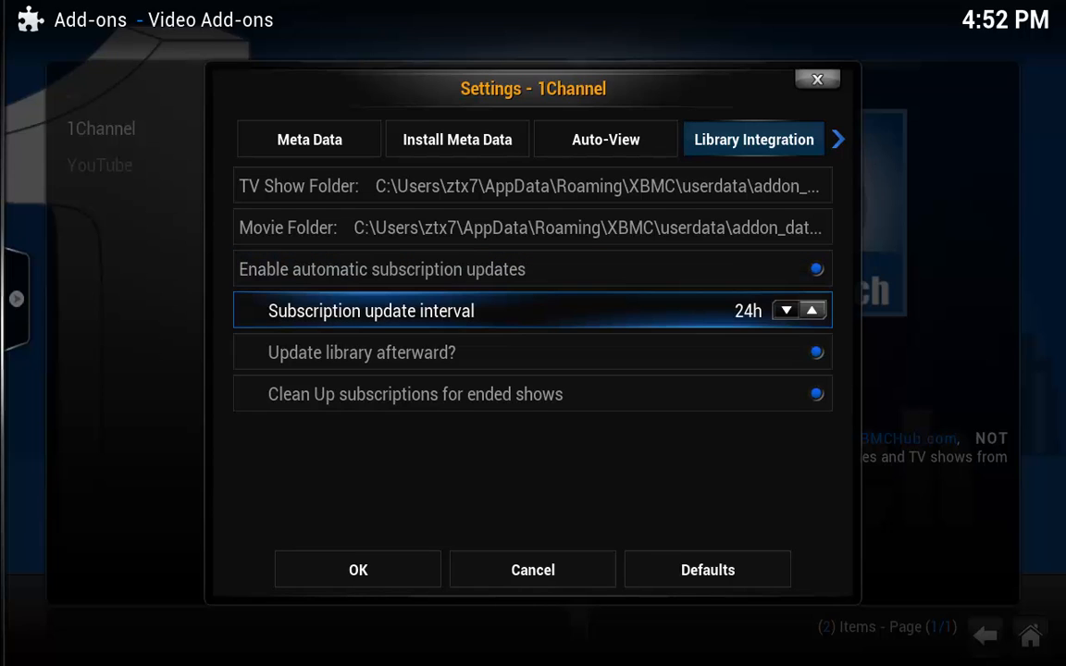
{"action": "left_click", "coordinate": [785, 310]}
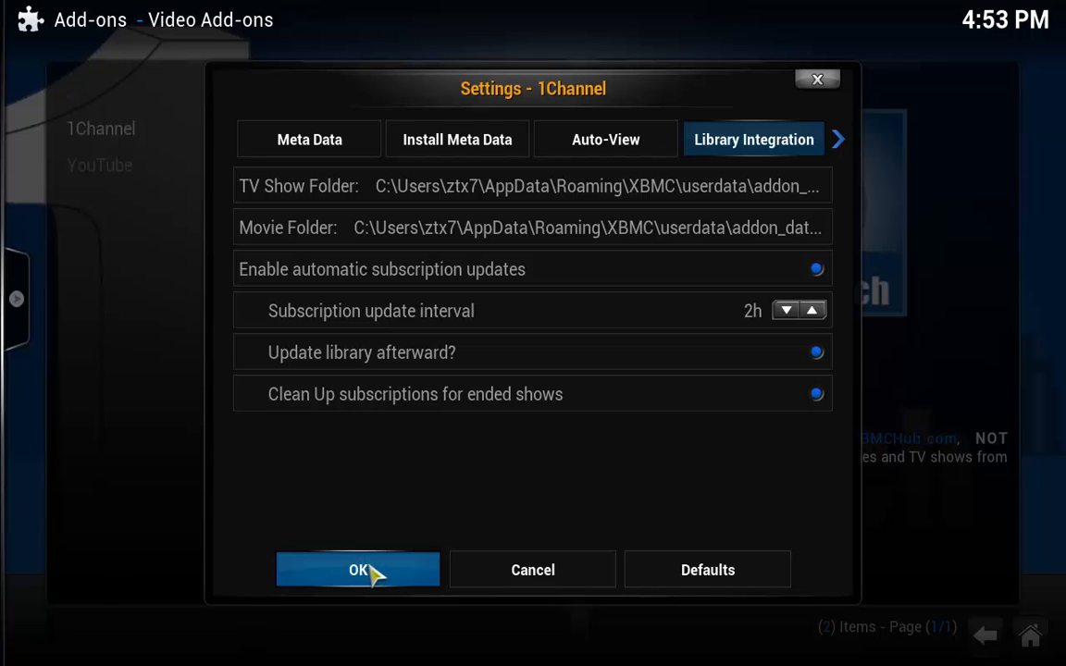
{"action": "left_click", "coordinate": [358, 569]}
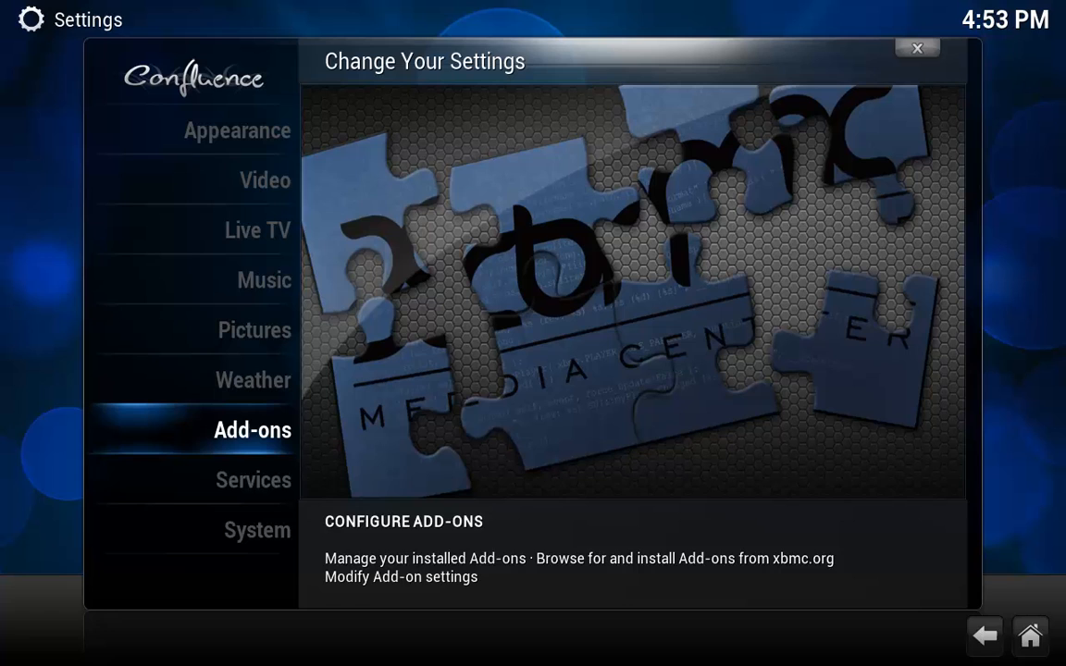
Step: Browse 1Channel's Highly rated TV shows, then return to the home screen
{"action": "left_click", "coordinate": [917, 48]}
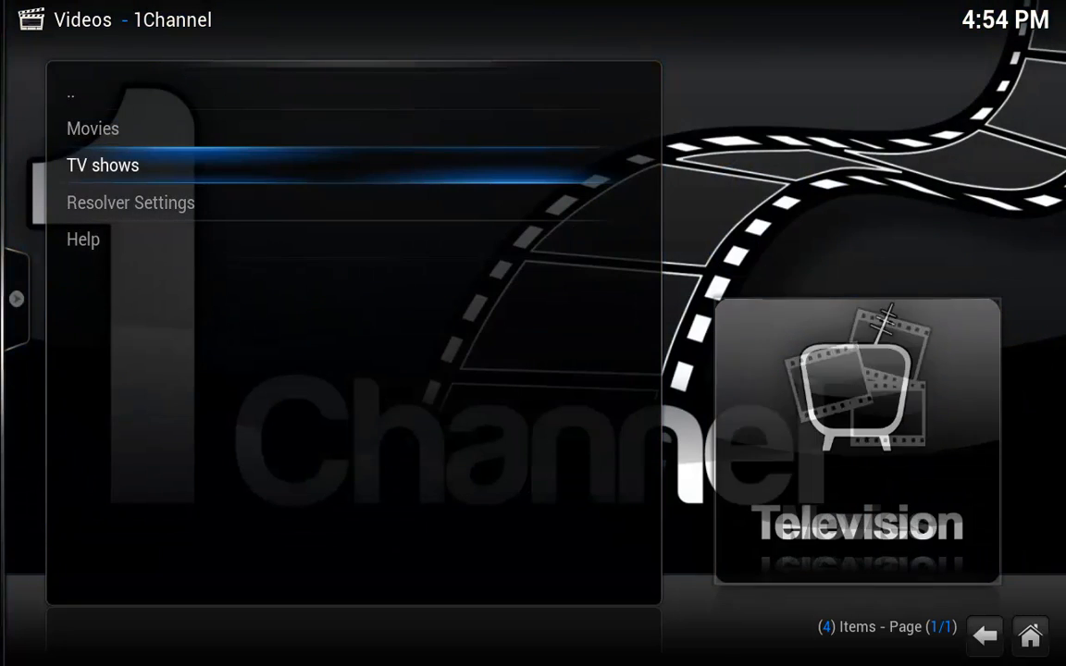
{"action": "left_click", "coordinate": [103, 165]}
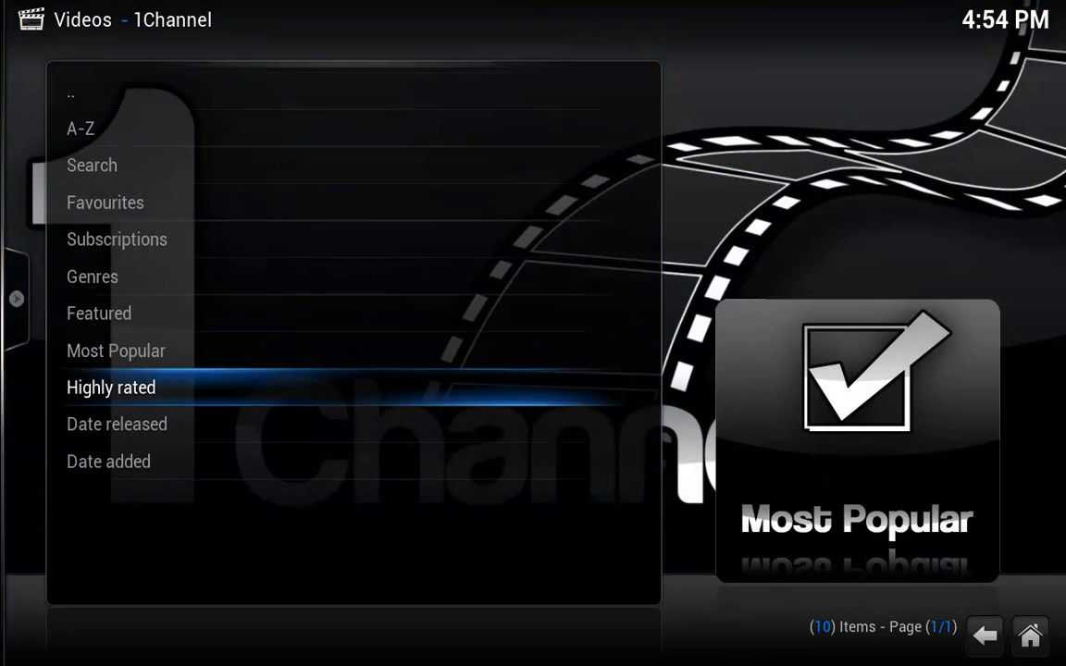
{"action": "left_click", "coordinate": [110, 386]}
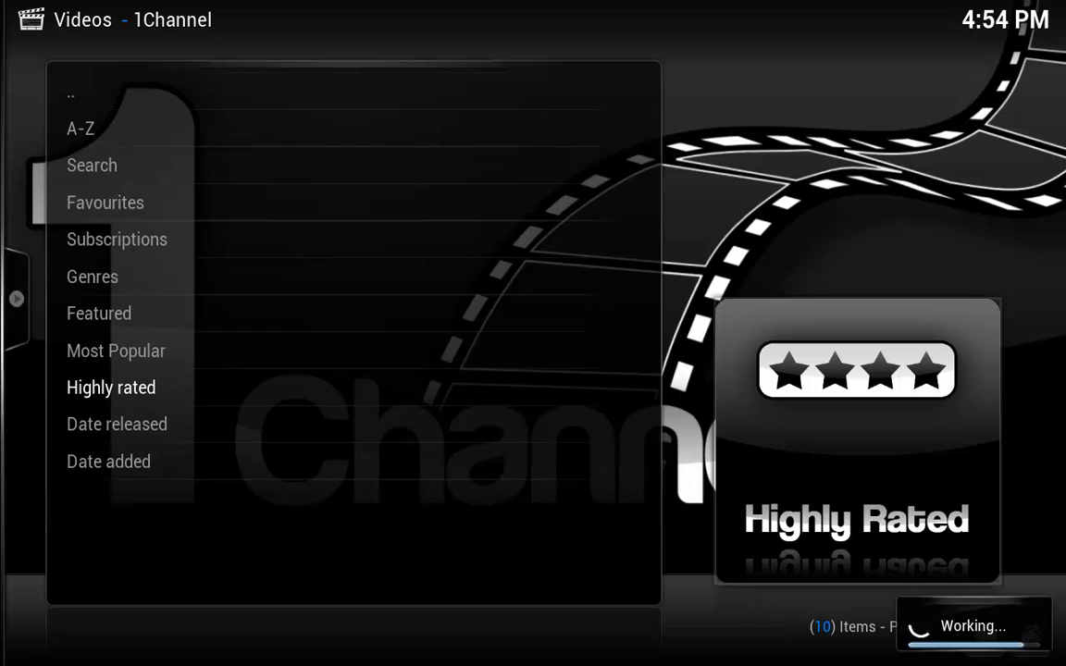
{"action": "left_click", "coordinate": [111, 386]}
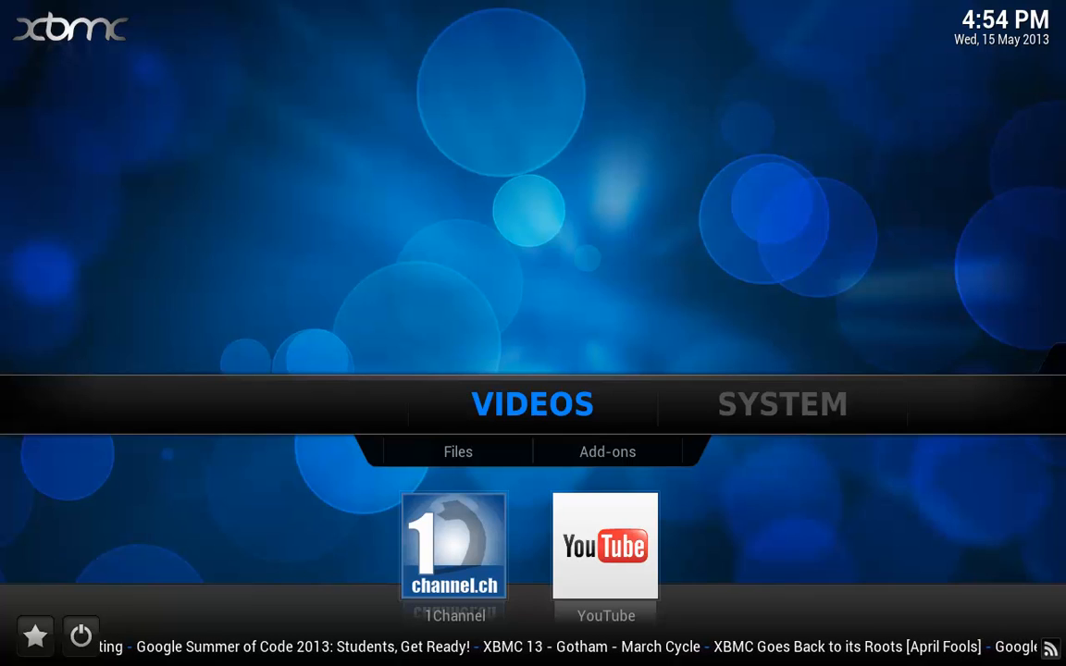
Step: Go to Videos > Files and start adding a new video source
{"action": "left_click", "coordinate": [458, 452]}
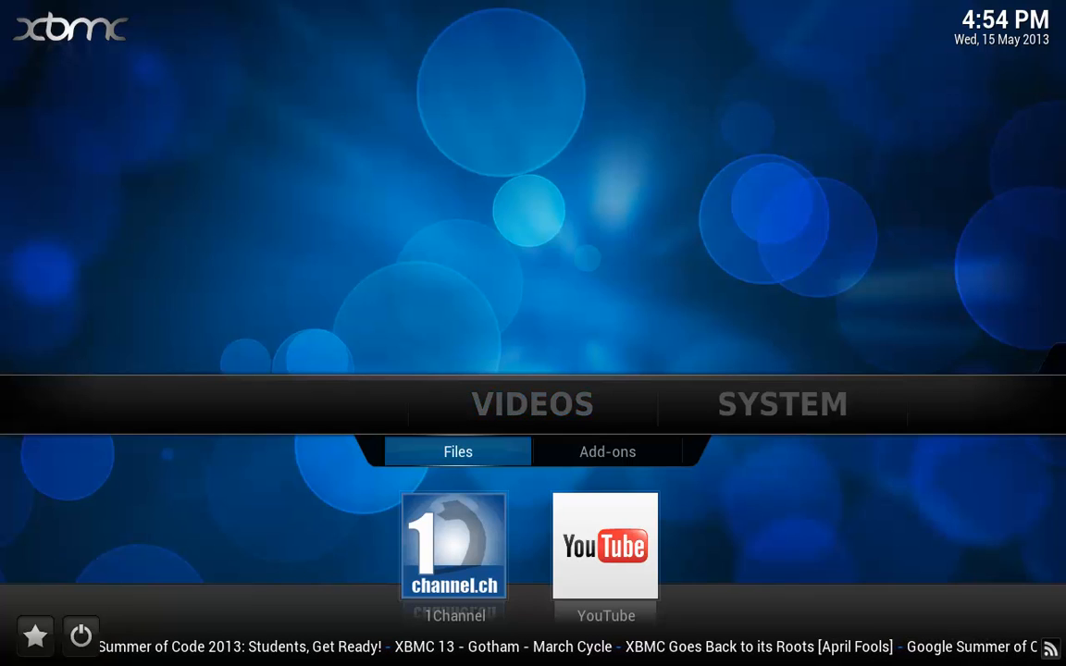
{"action": "left_click", "coordinate": [453, 545]}
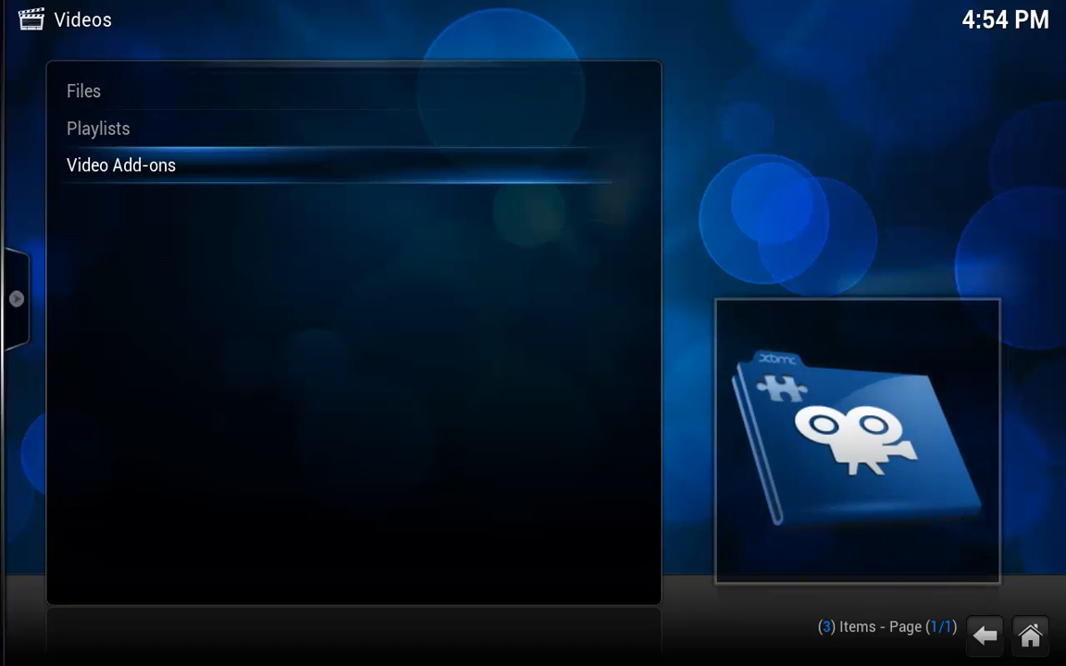
{"action": "left_click", "coordinate": [83, 90]}
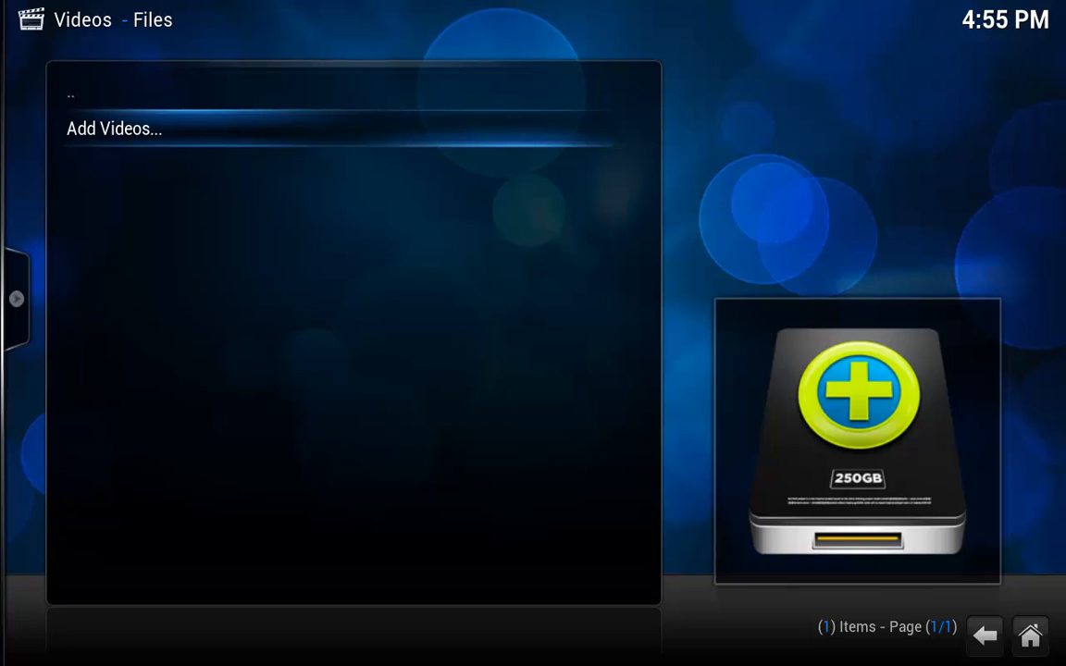
{"action": "left_click", "coordinate": [113, 128]}
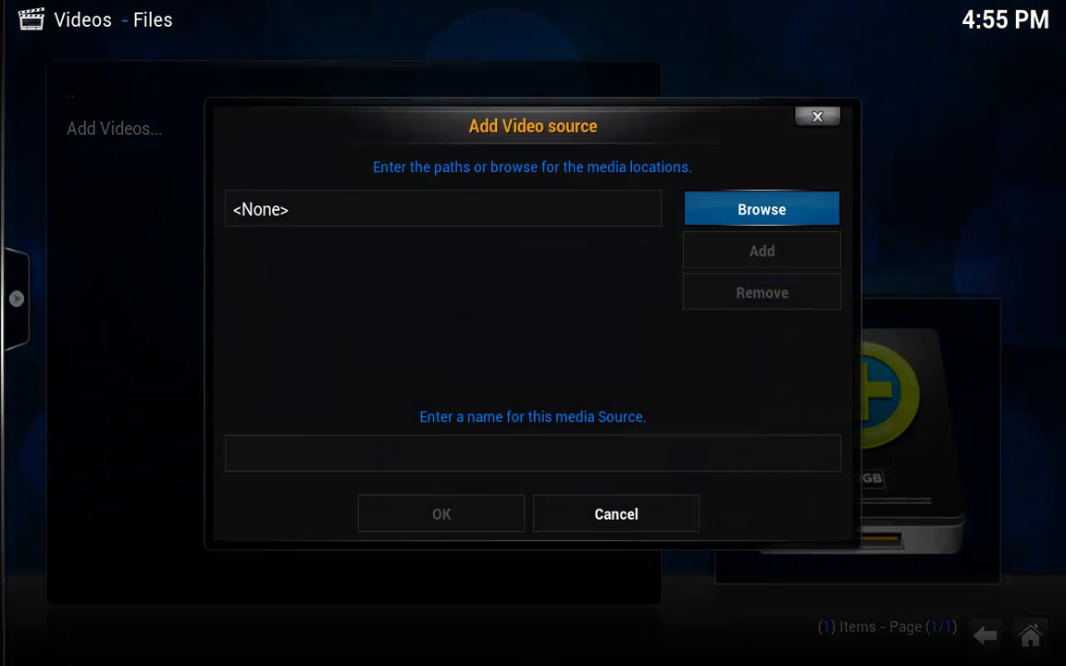
Step: Set the source path to plugin.video.1channel's TV Shows folder, named 'TV Shows'
{"action": "left_click", "coordinate": [760, 209]}
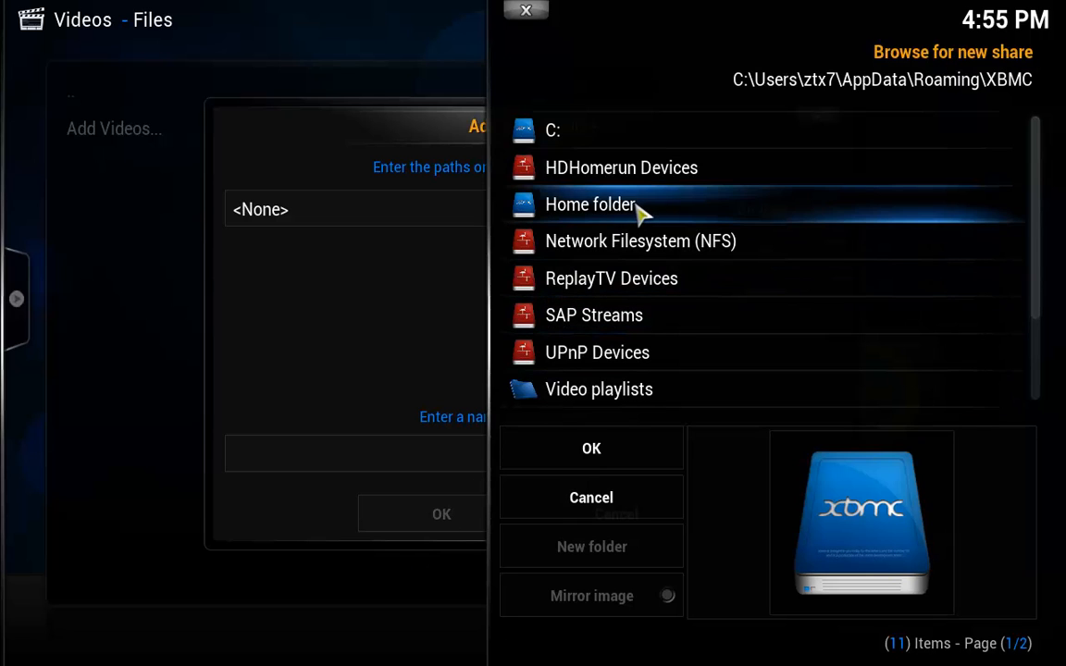
{"action": "left_click", "coordinate": [590, 204]}
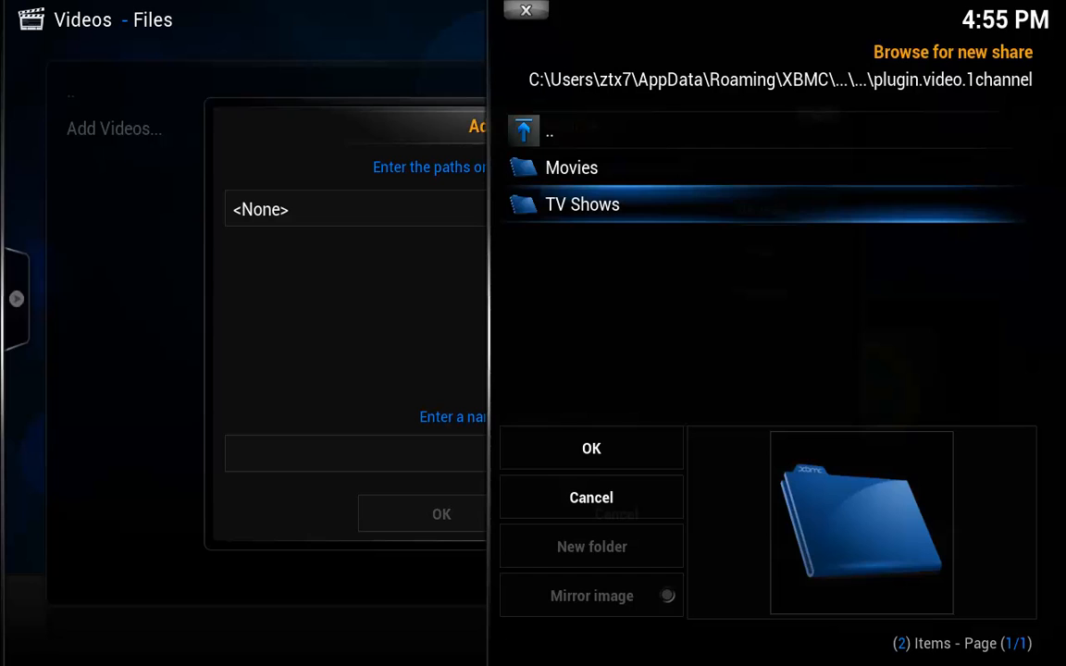
{"action": "double_click", "coordinate": [582, 203]}
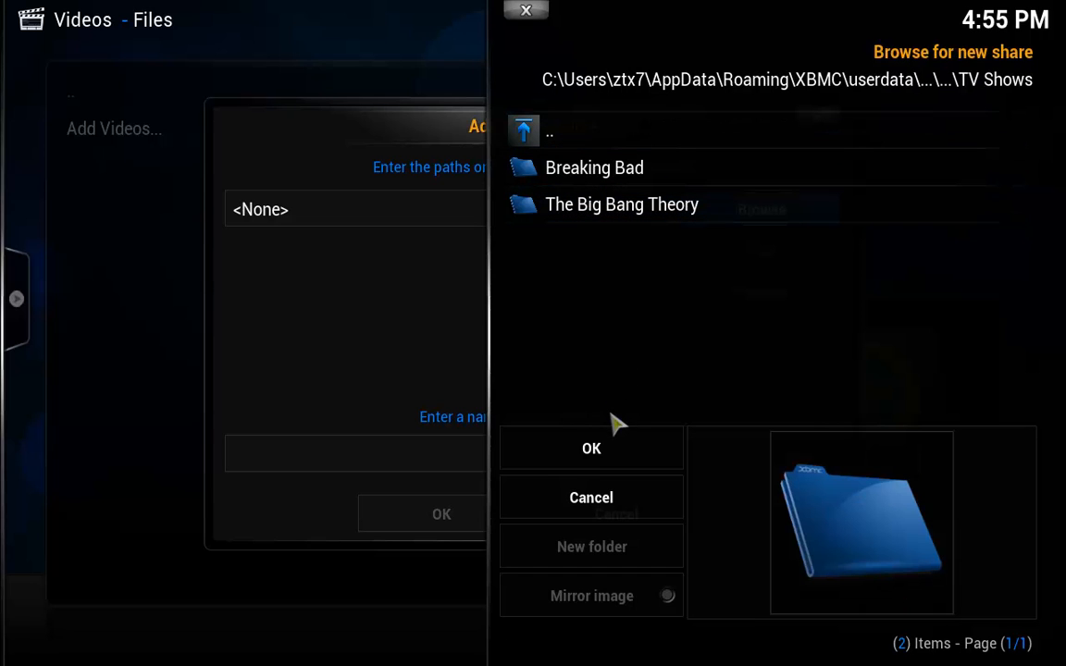
{"action": "left_click", "coordinate": [592, 448]}
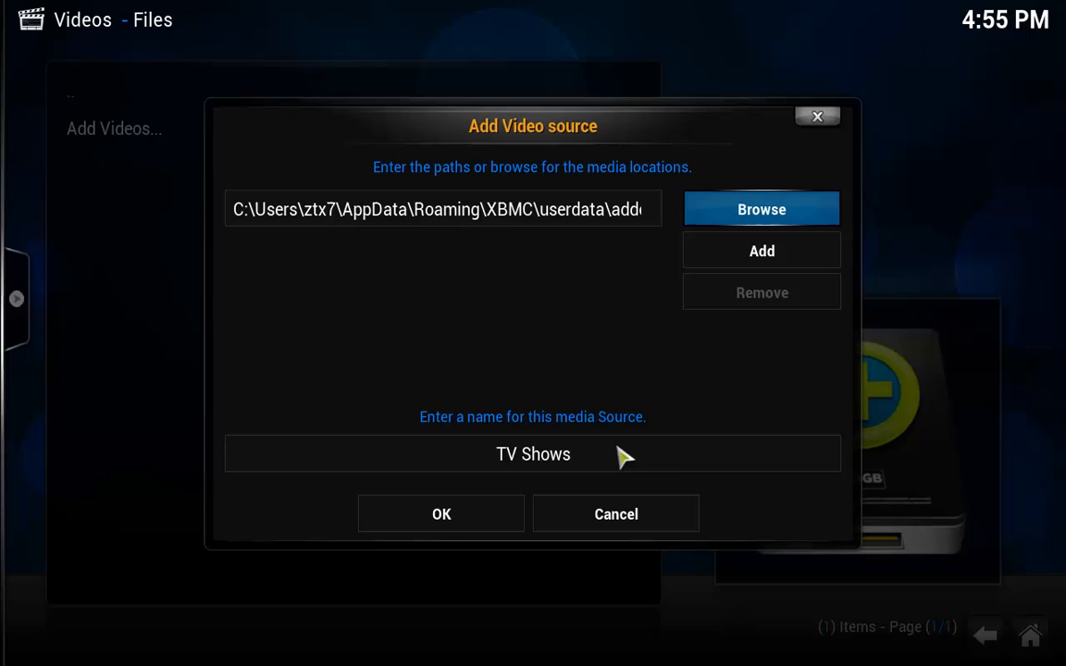
{"action": "left_click", "coordinate": [532, 453]}
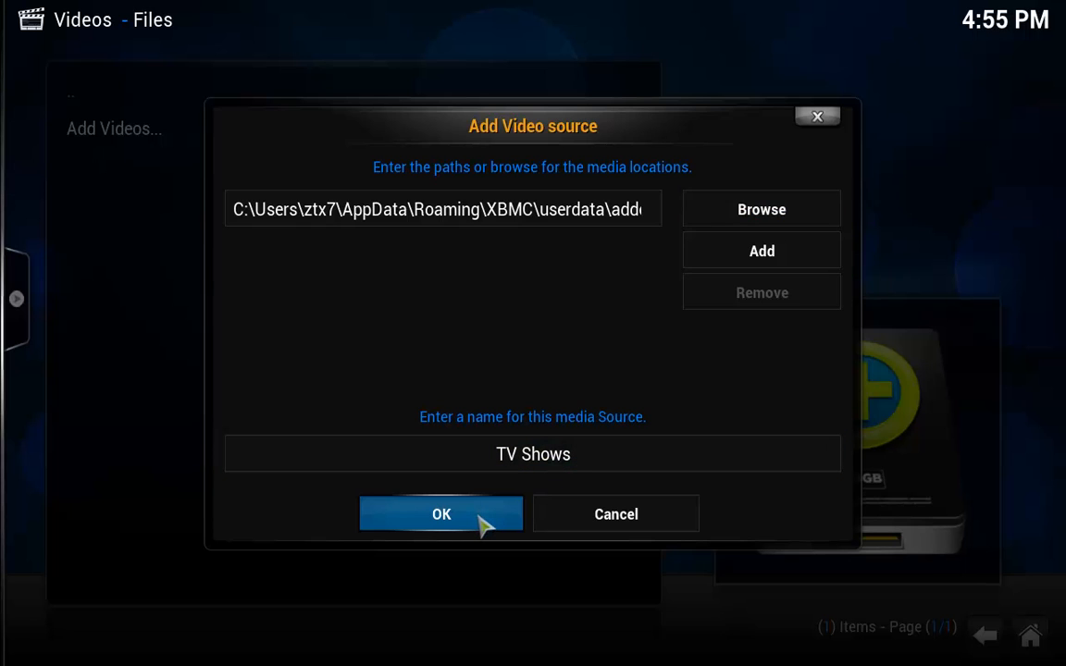
Step: Set the TV Shows source to contain TV shows using The TVDB scraper
{"action": "left_click", "coordinate": [442, 513]}
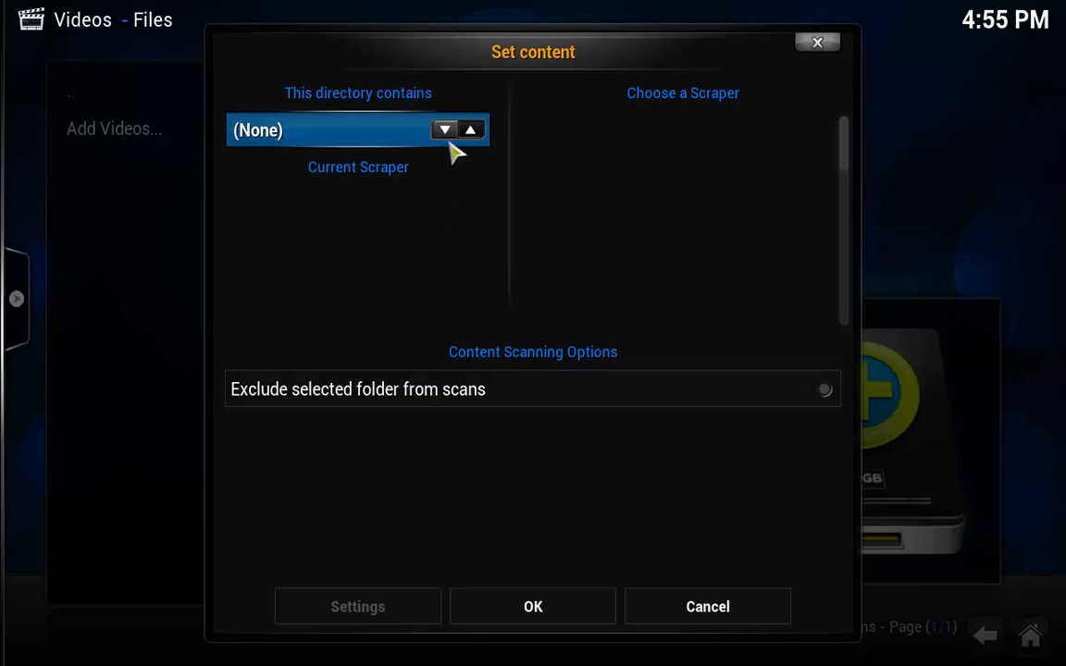
{"action": "left_click", "coordinate": [444, 129]}
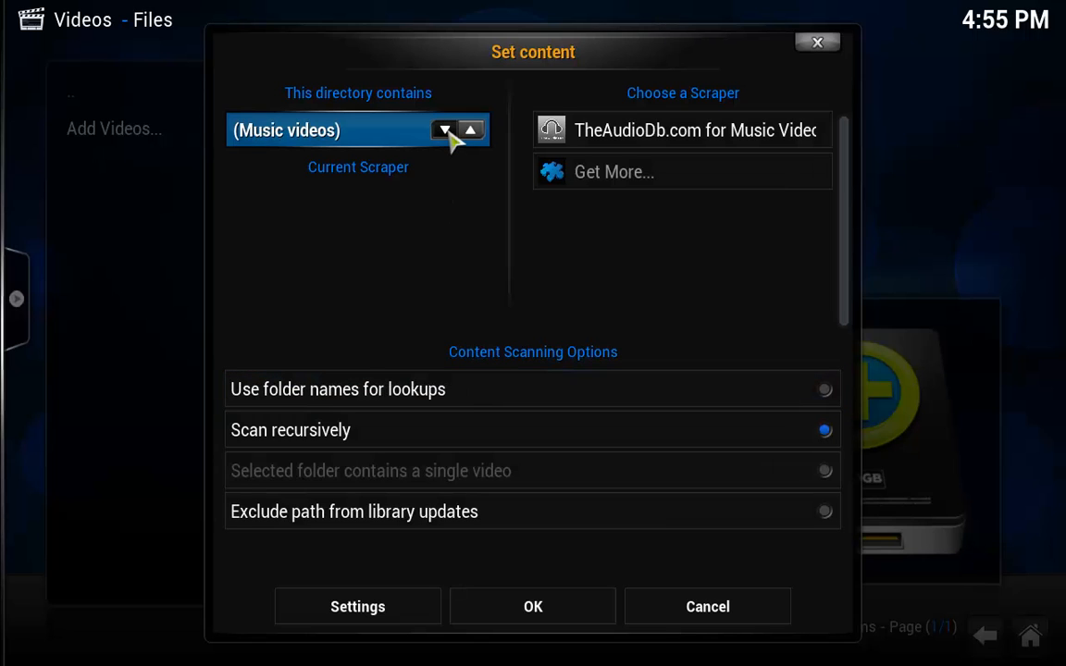
{"action": "left_click", "coordinate": [443, 130]}
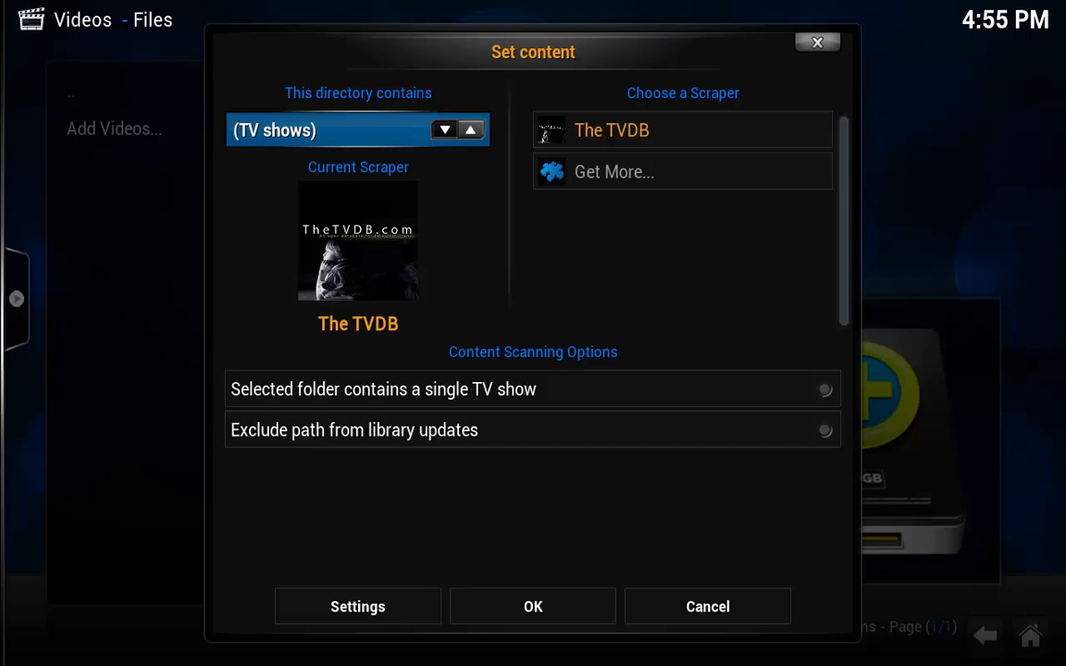
{"action": "mouse_move", "coordinate": [508, 153]}
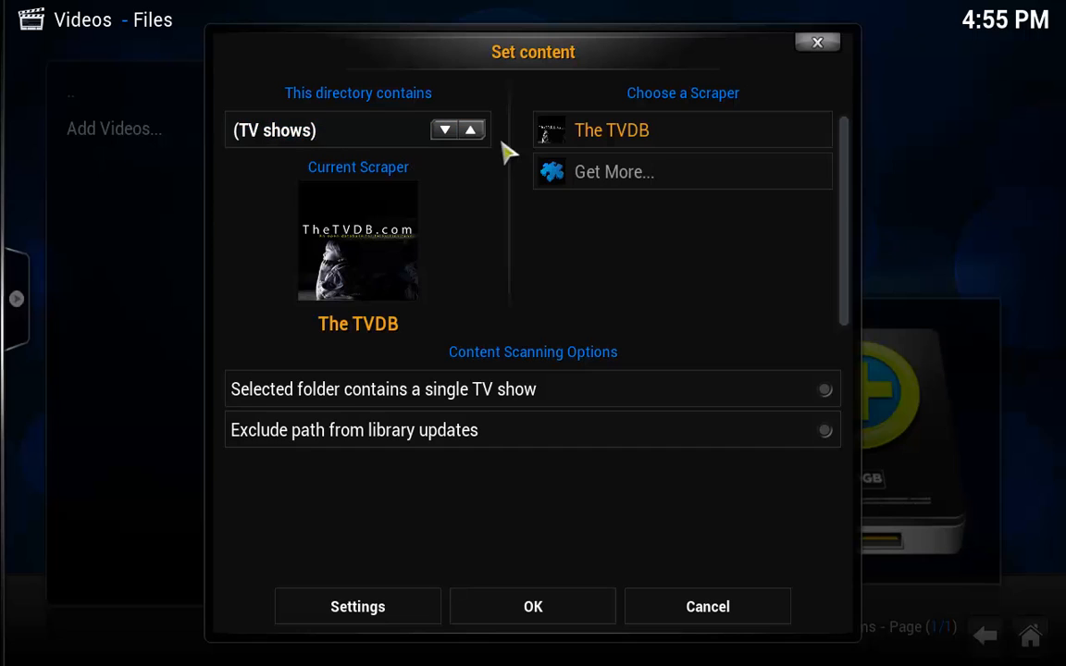
{"action": "mouse_move", "coordinate": [591, 353]}
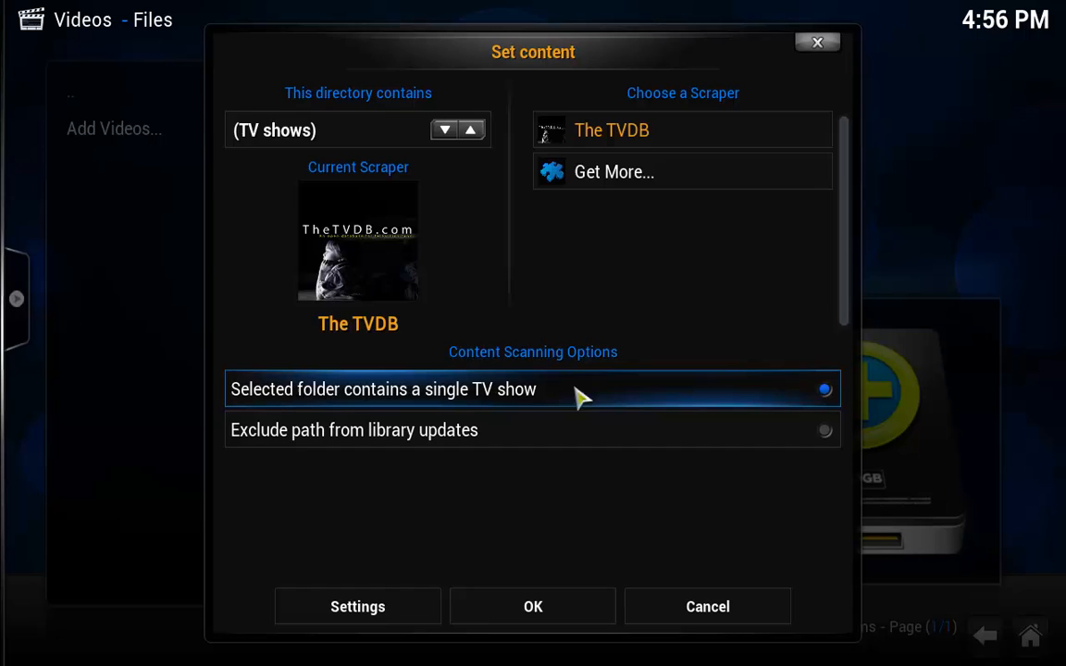
{"action": "mouse_move", "coordinate": [414, 411]}
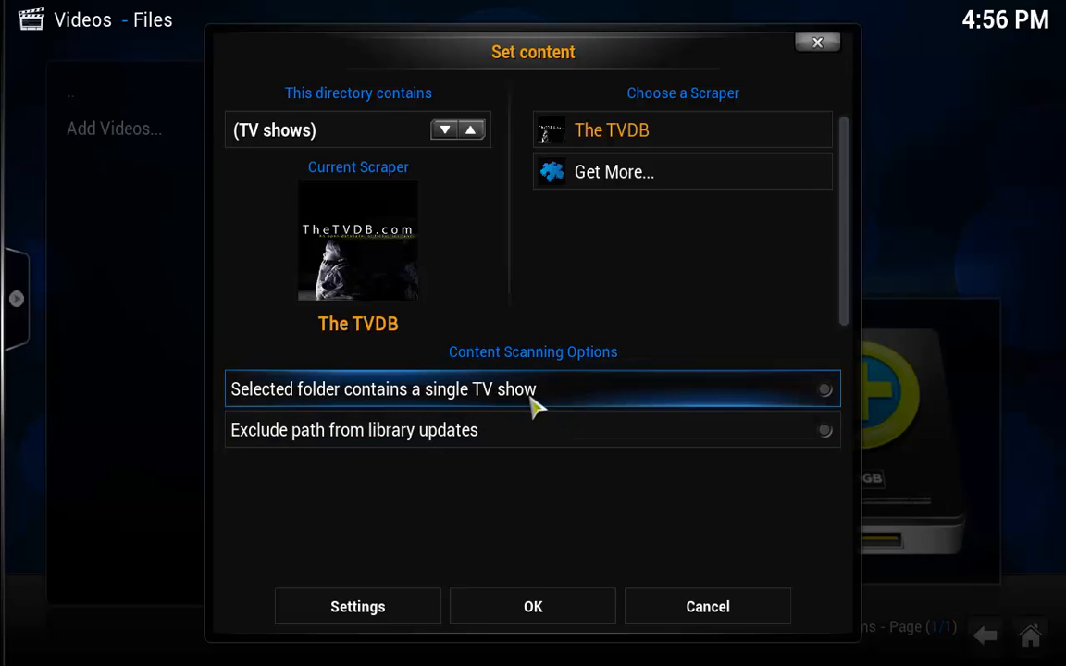
{"action": "mouse_move", "coordinate": [425, 551]}
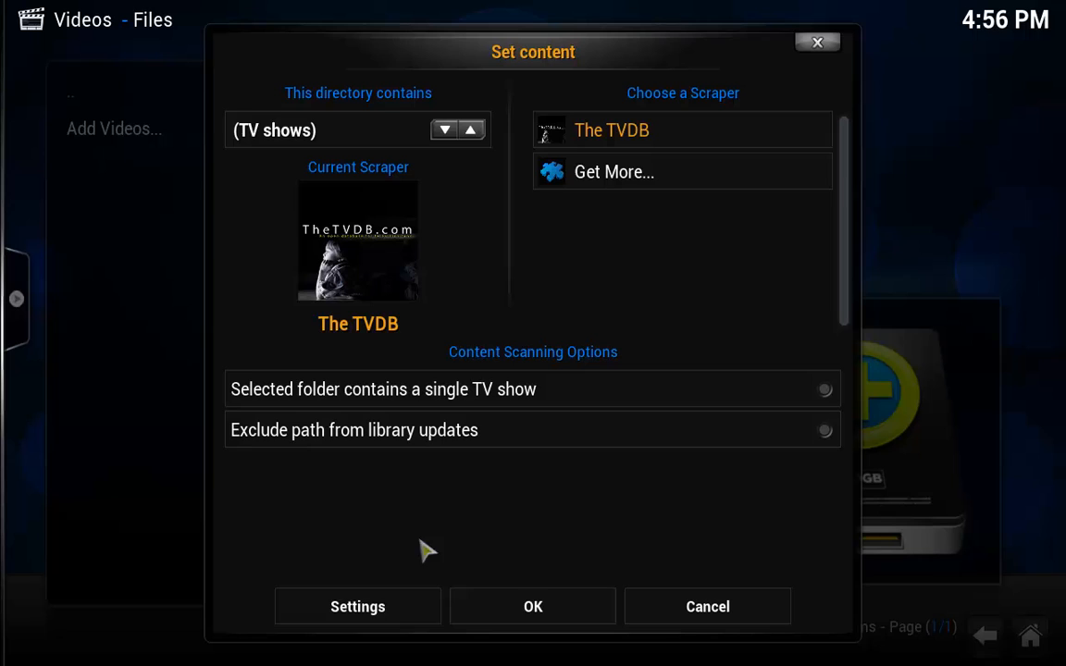
{"action": "left_click", "coordinate": [357, 606]}
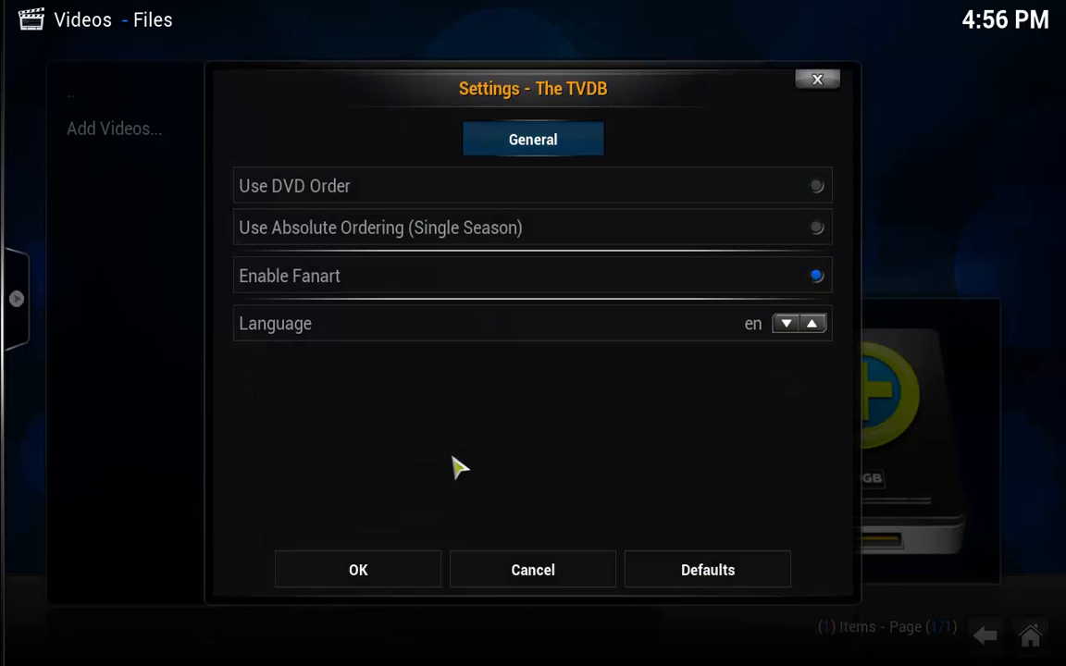
{"action": "mouse_move", "coordinate": [544, 261]}
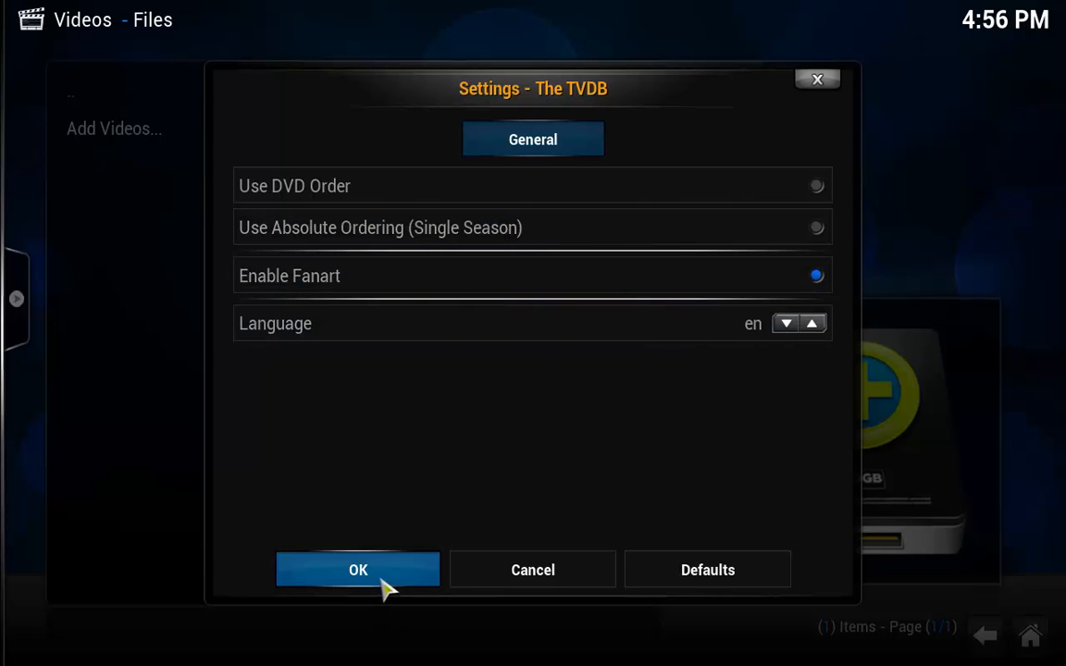
{"action": "left_click", "coordinate": [357, 569]}
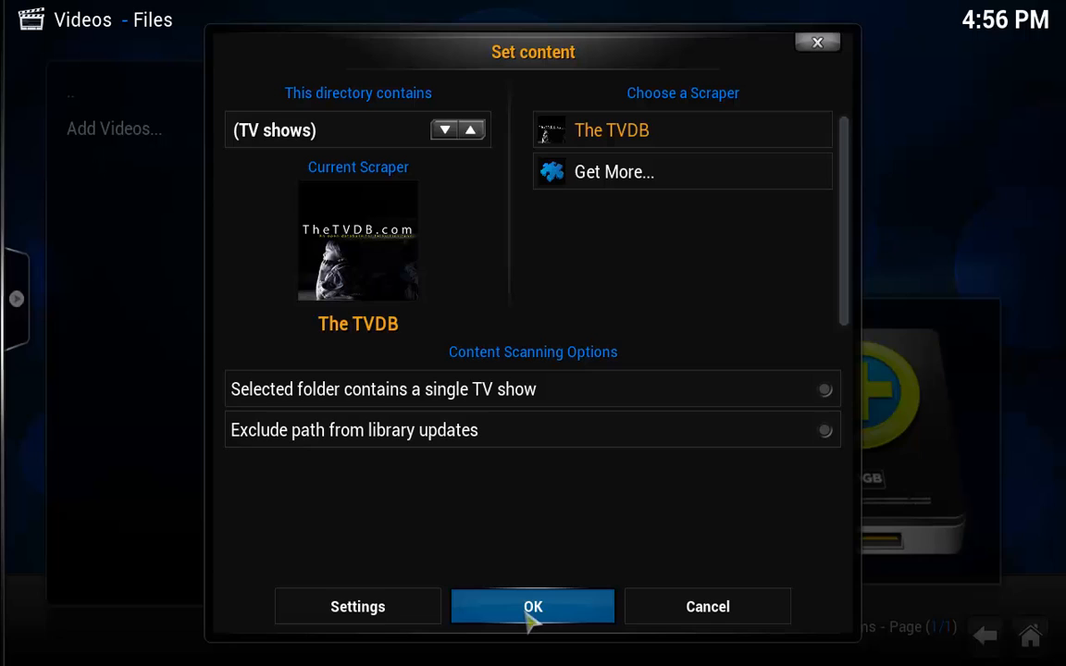
{"action": "left_click", "coordinate": [532, 606]}
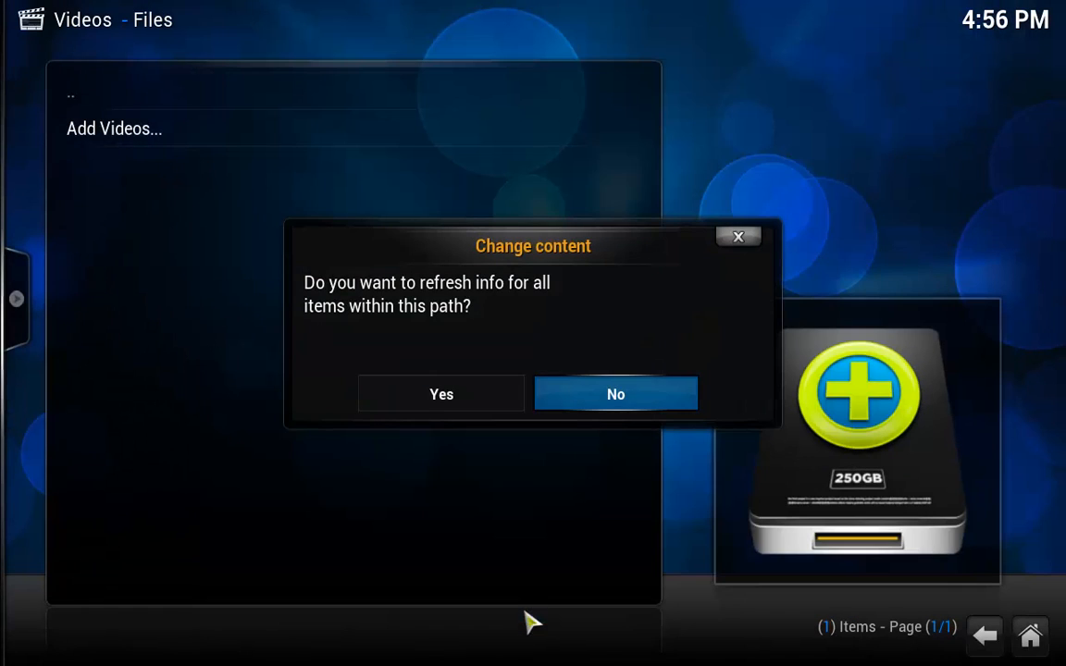
{"action": "mouse_move", "coordinate": [442, 393]}
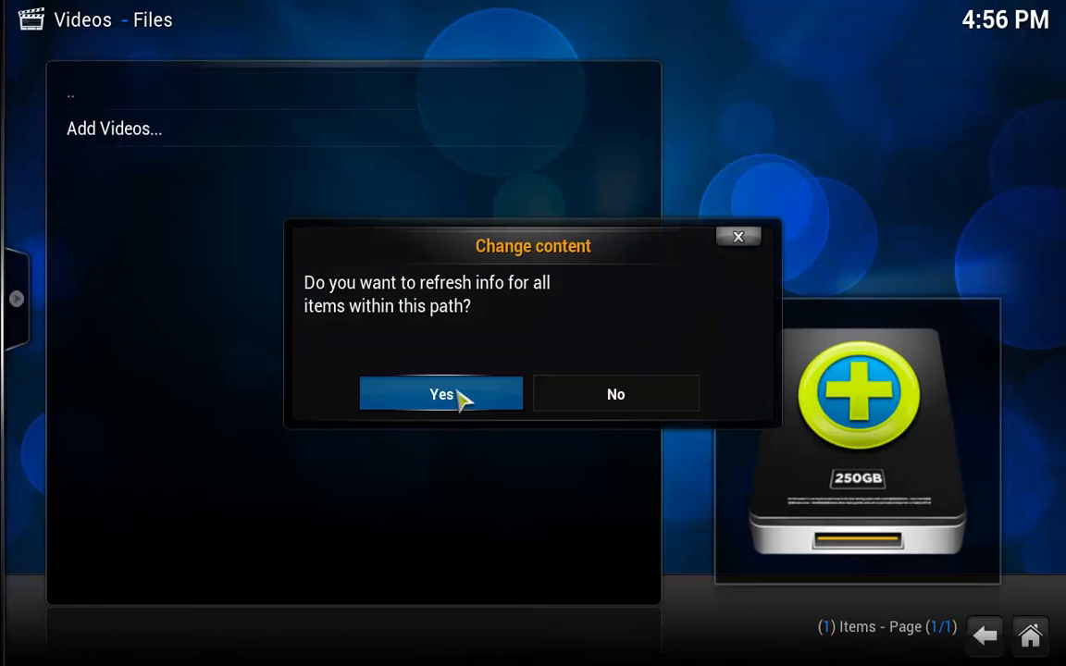
Step: Confirm refreshing info for all items in the TV Shows path
{"action": "left_click", "coordinate": [442, 393]}
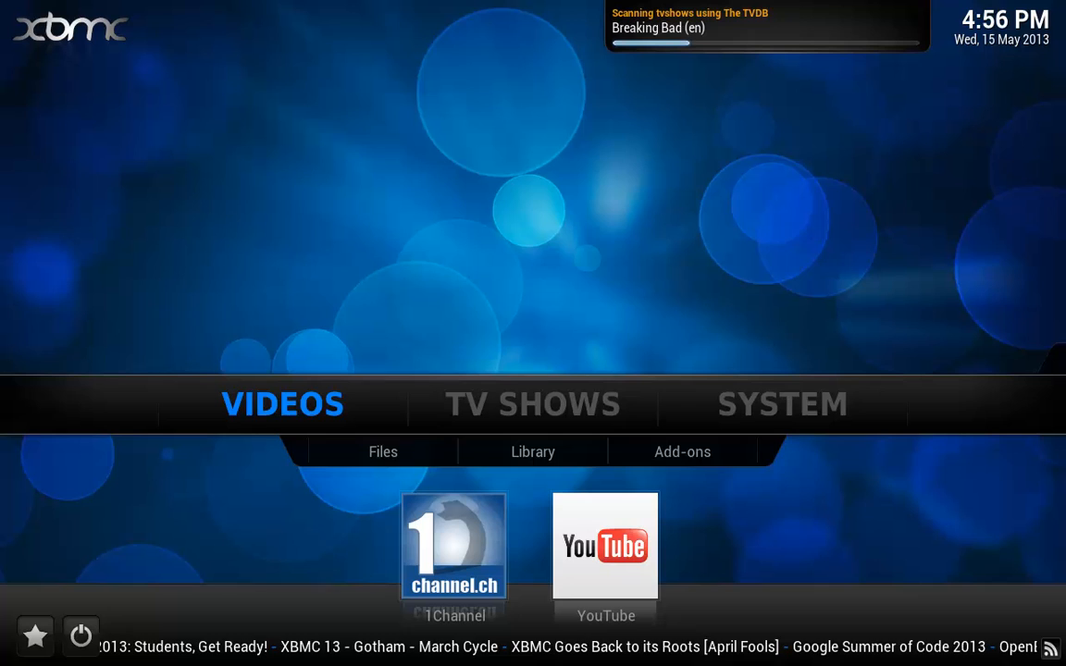
Step: Open Breaking Bad Season 2 in the TV library and try streaming an episode
{"action": "left_click", "coordinate": [532, 404]}
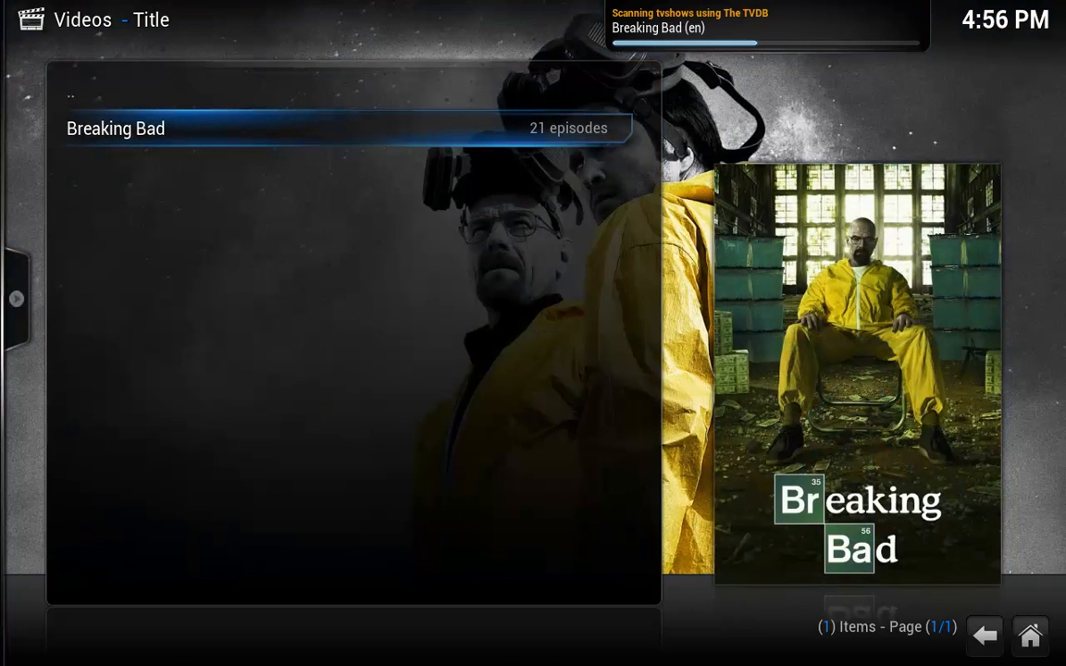
{"action": "left_click", "coordinate": [115, 128]}
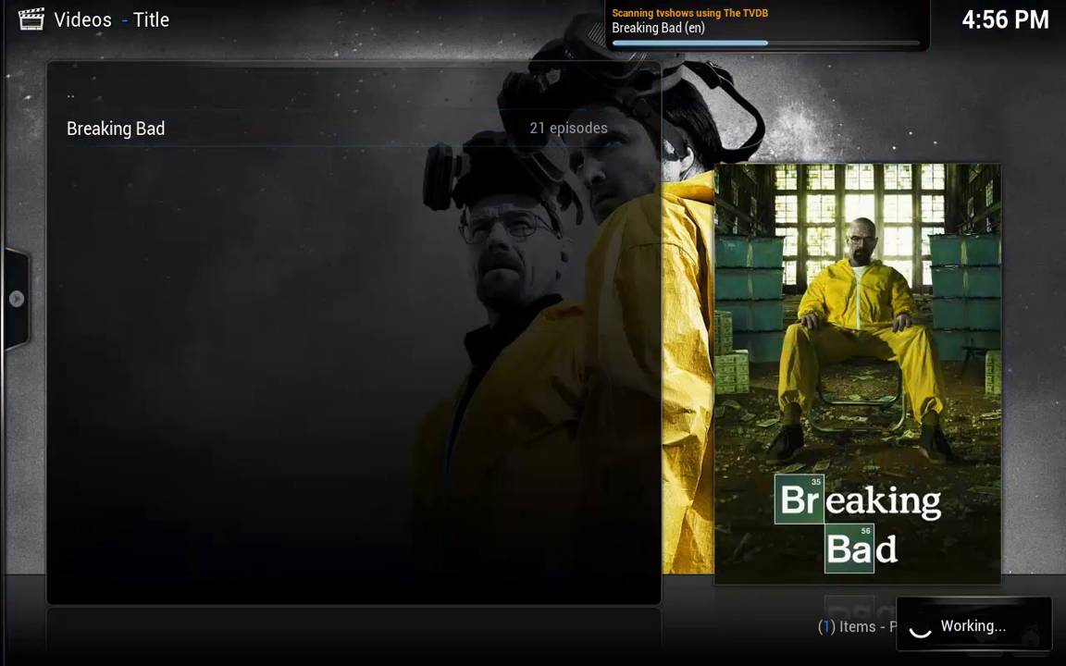
{"action": "left_click", "coordinate": [115, 128]}
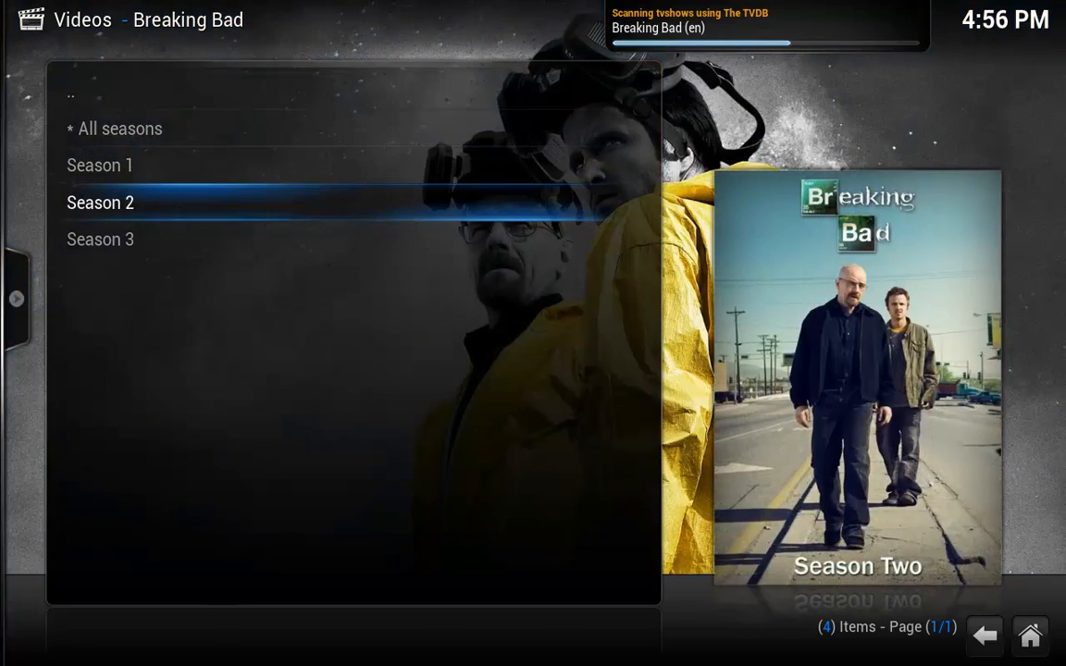
{"action": "left_click", "coordinate": [100, 201]}
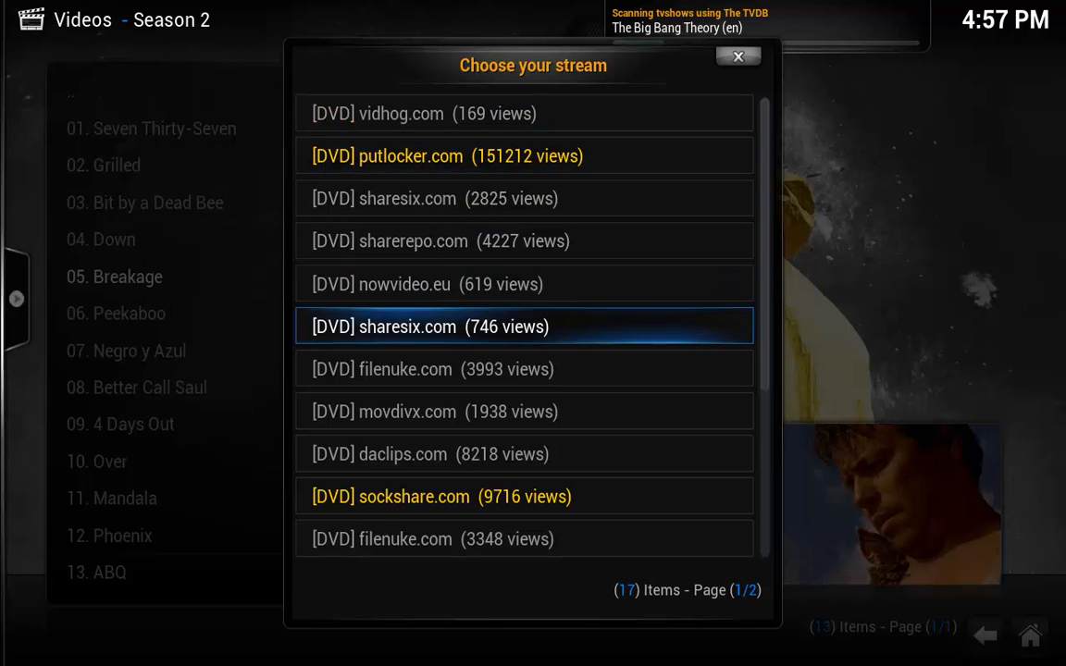
{"action": "left_click", "coordinate": [523, 326]}
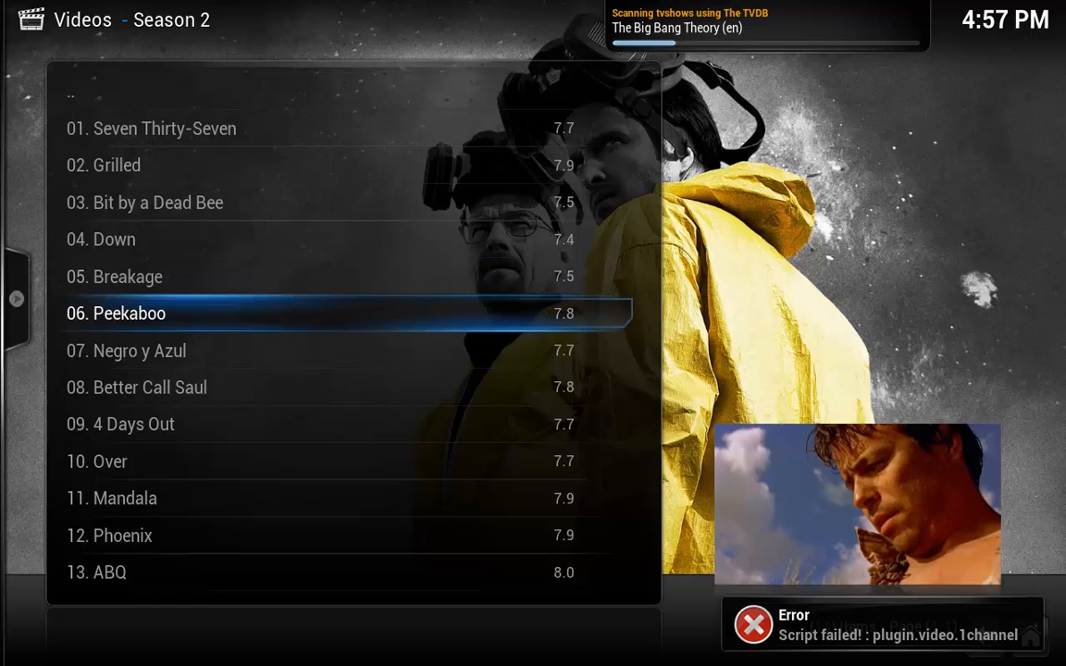
{"action": "scroll", "scroll_direction": "down", "scroll_amount": 3}
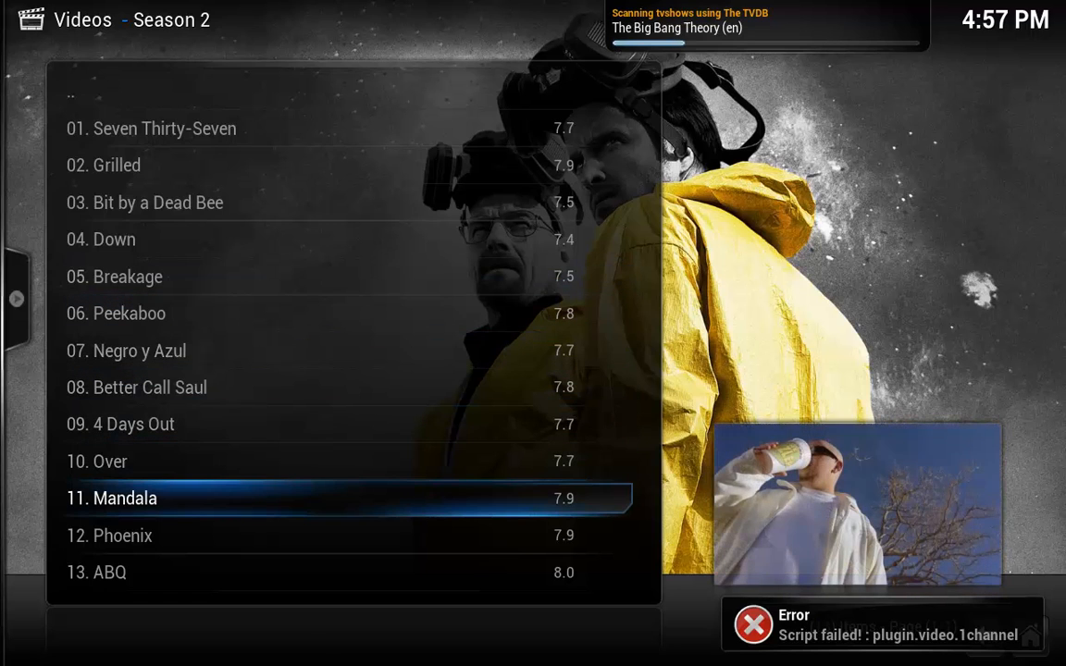